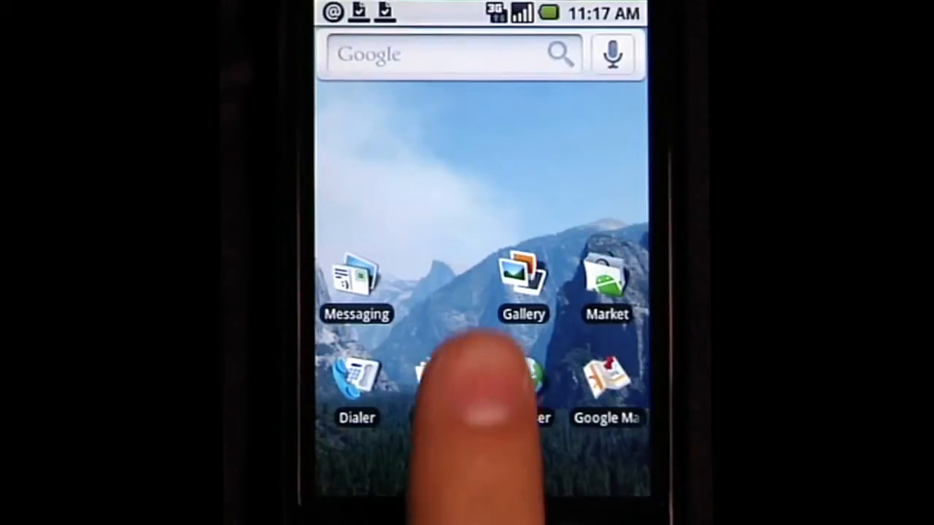
Step: Long-press an empty home screen spot to show shortcuts, widgets, folders and wallpapers
click(460, 372)
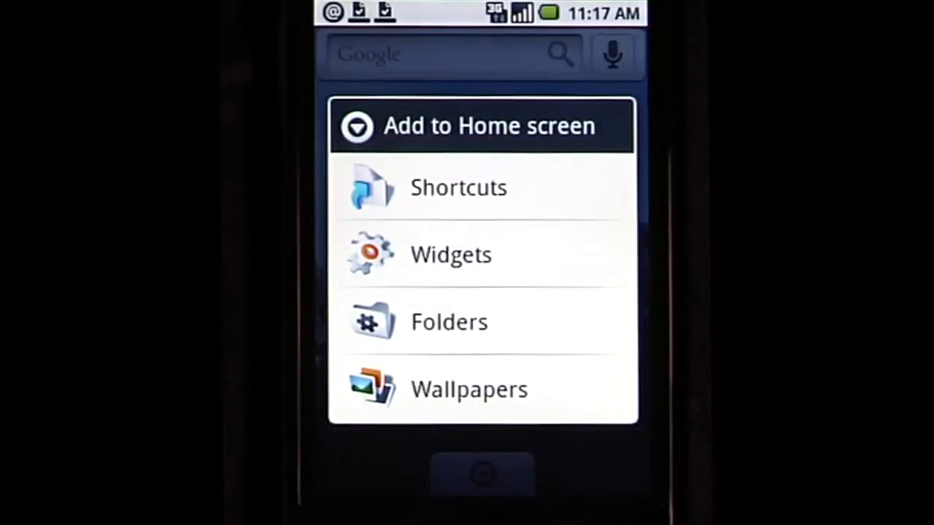
Step: Open the Gallery camera pictures, then long-press a photo and a Picasa web album photo
click(471, 389)
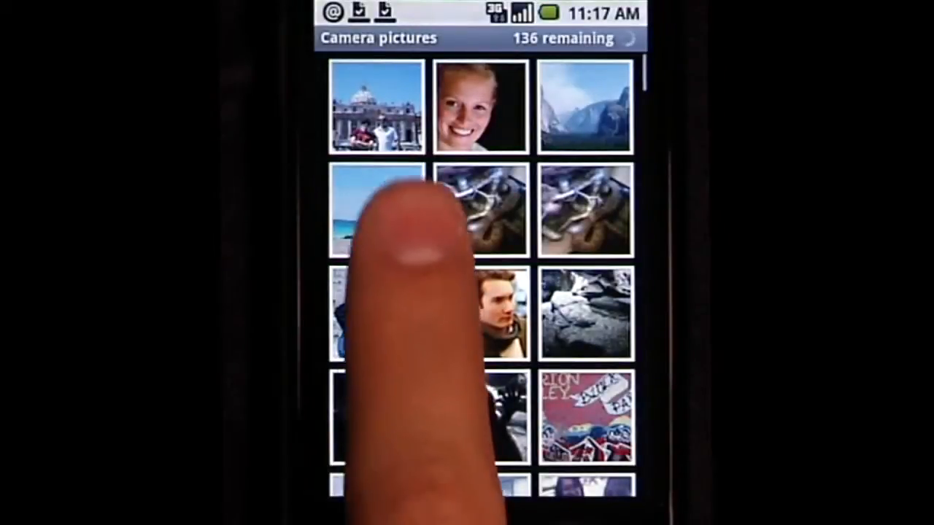
click(372, 212)
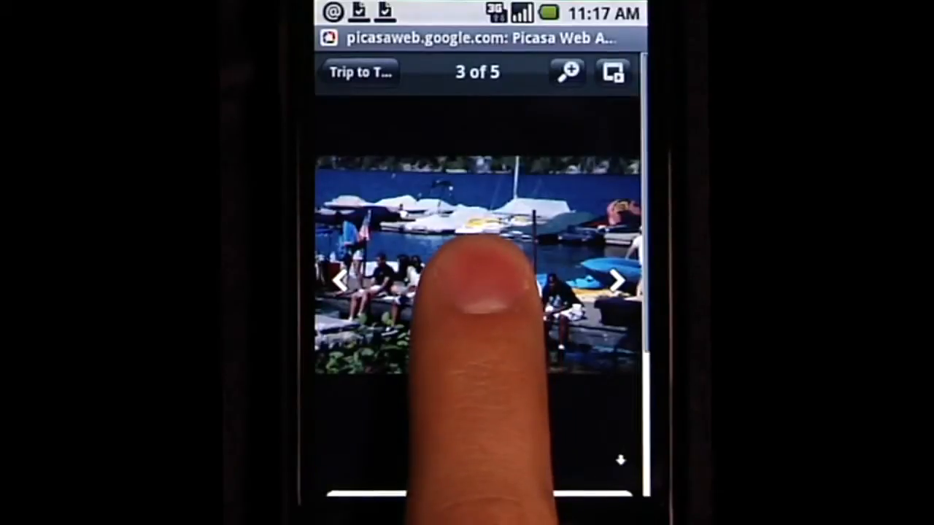
click(474, 270)
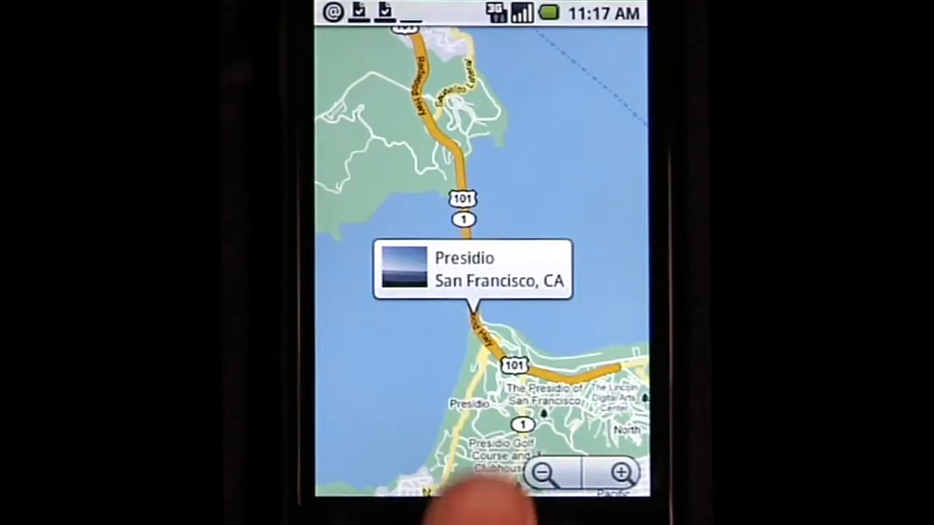
Step: Long-press the Presidio map spot, then long-press the dancing-tonight email in Gmail
click(473, 281)
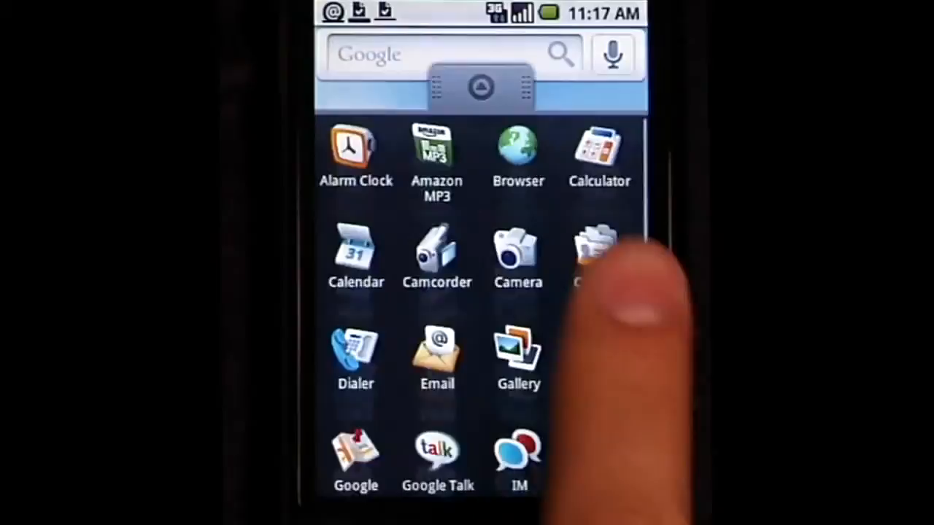
click(437, 357)
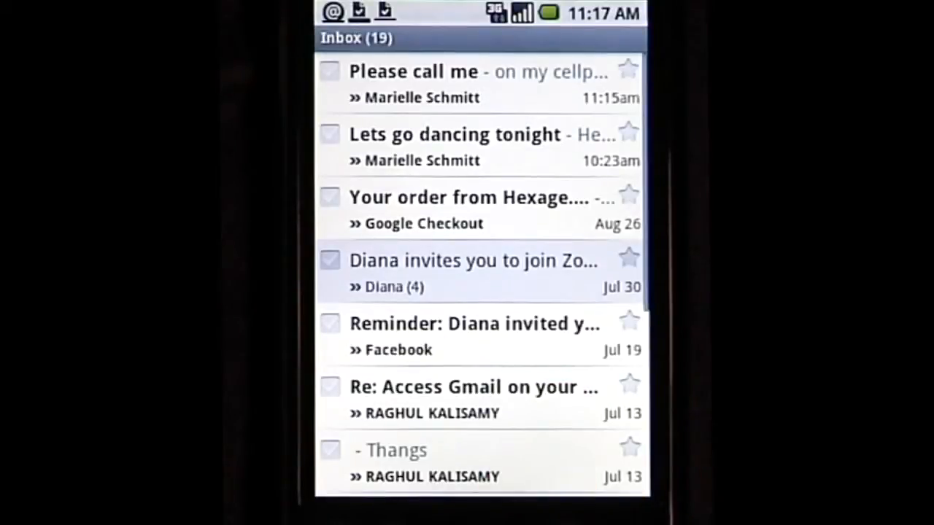
click(475, 142)
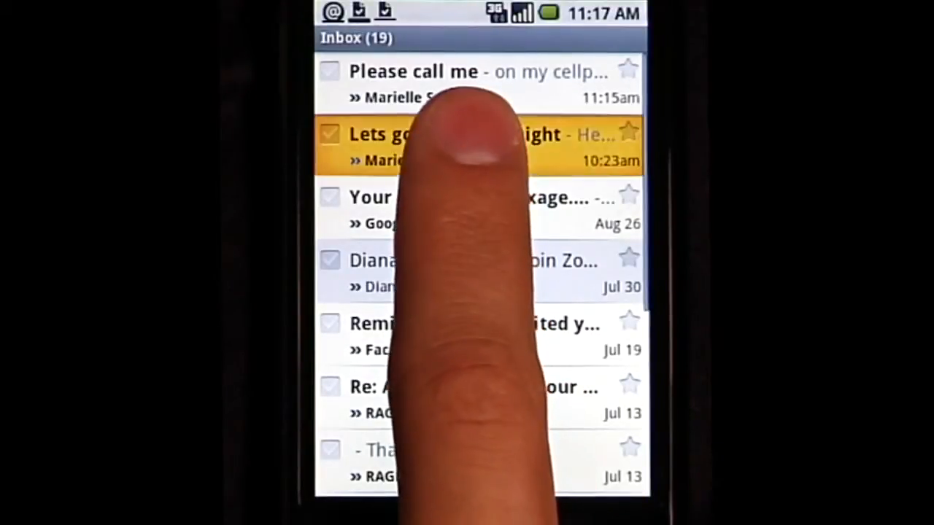